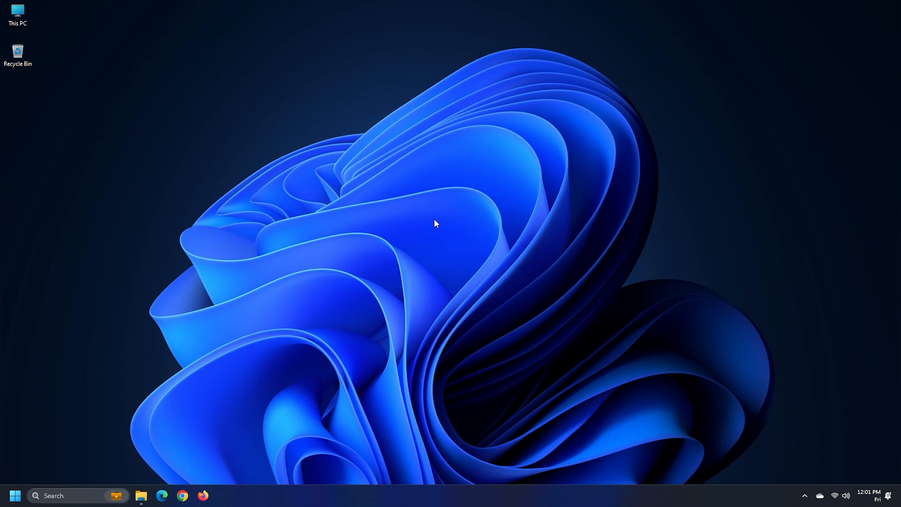
Step: Bring up Settings with Win+I and scroll the System page toward Troubleshoot
key(Win+I)
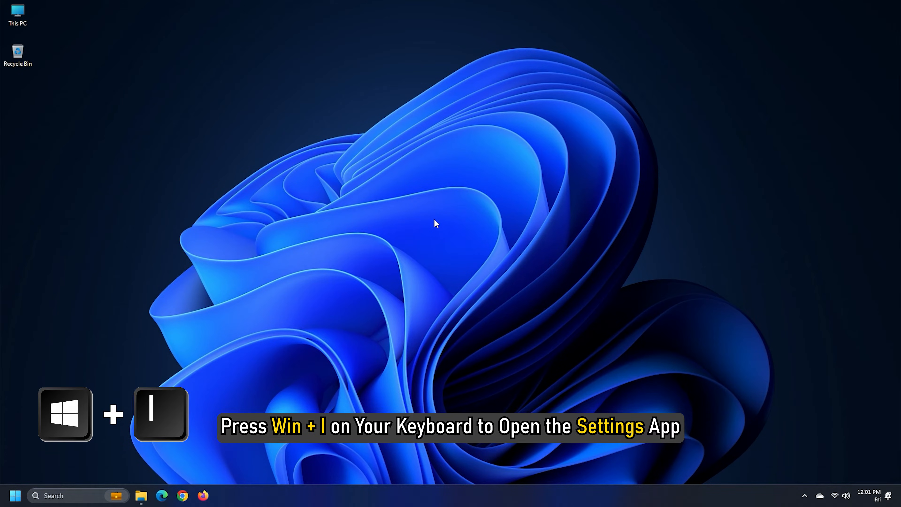
key(Win+I)
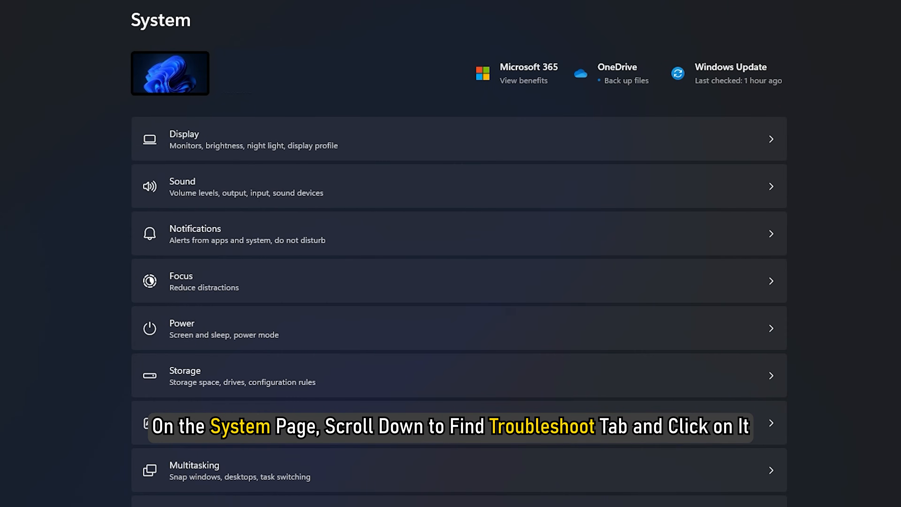
scroll(down, 3)
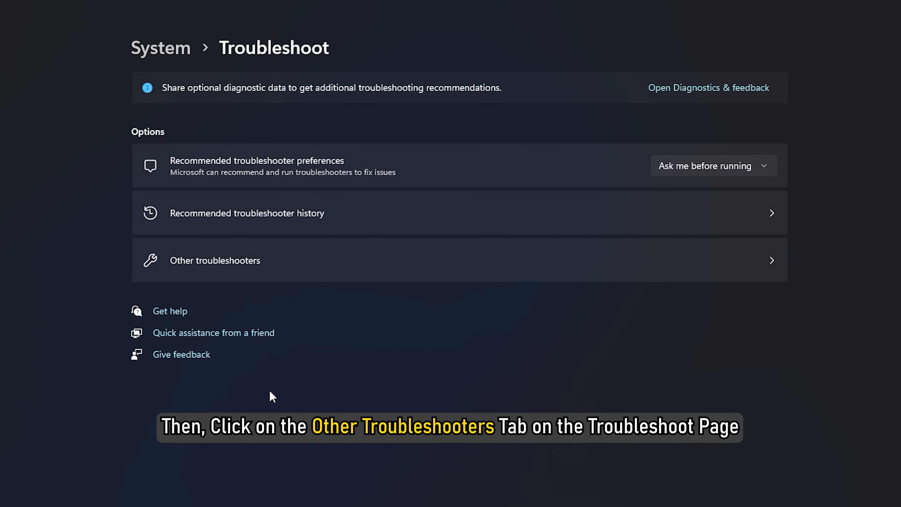
mouse_move(279, 269)
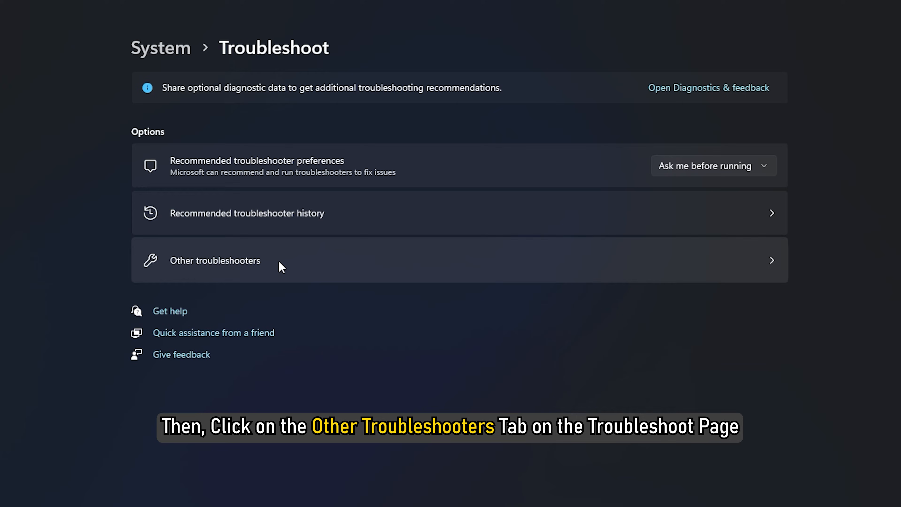
Step: Show the Other troubleshooters list (Audio, Network and Internet, Printer and more)
click(215, 261)
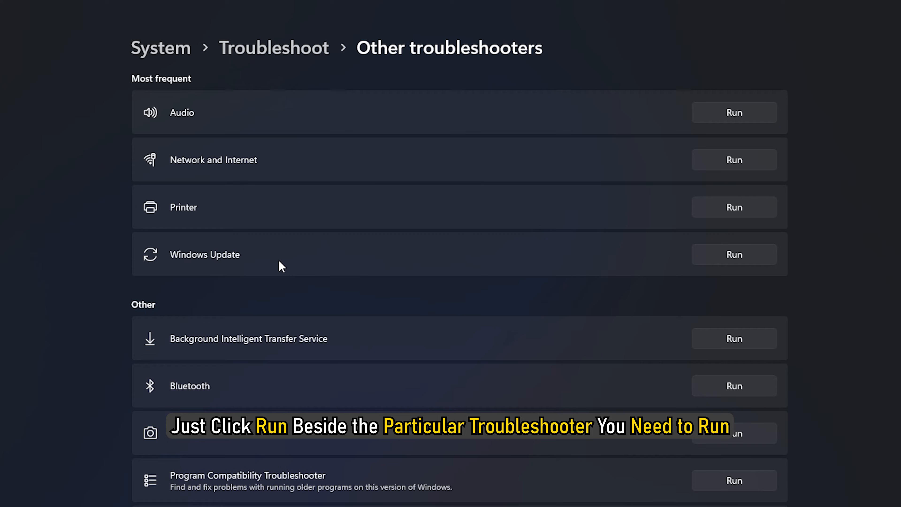
mouse_move(724, 122)
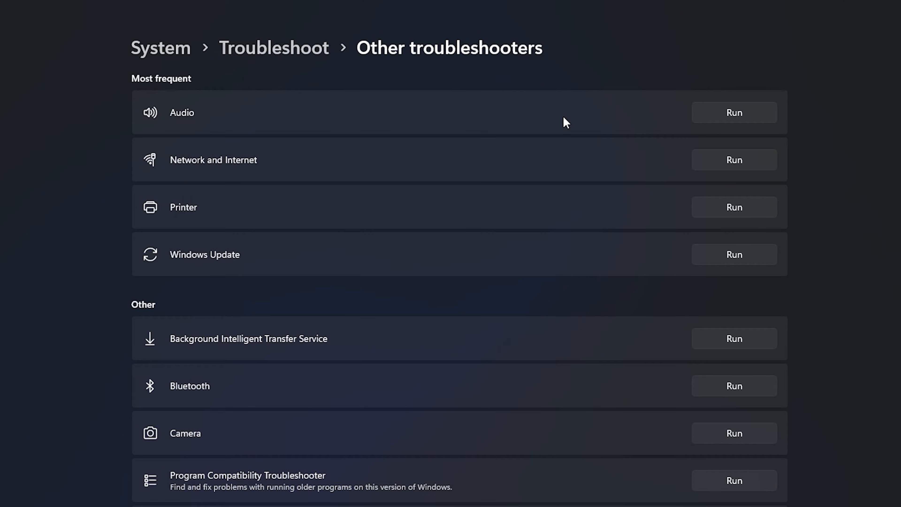
mouse_move(575, 166)
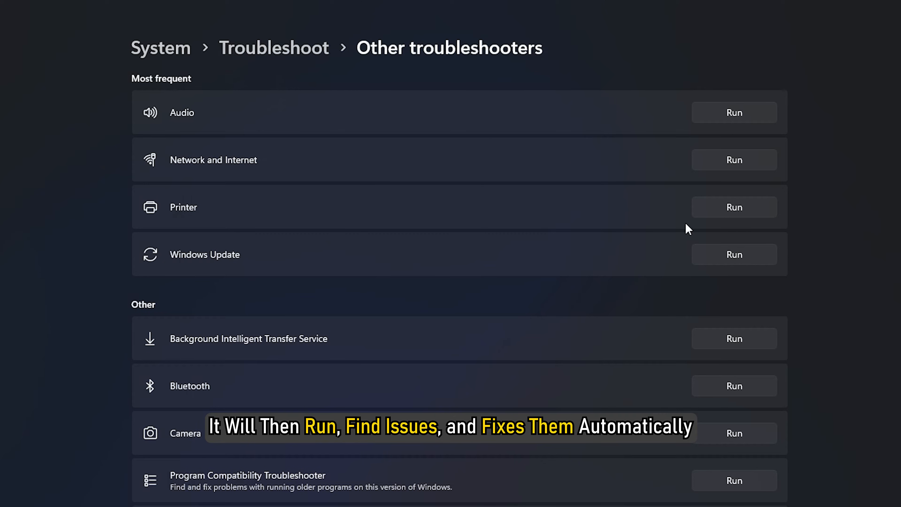
mouse_move(705, 236)
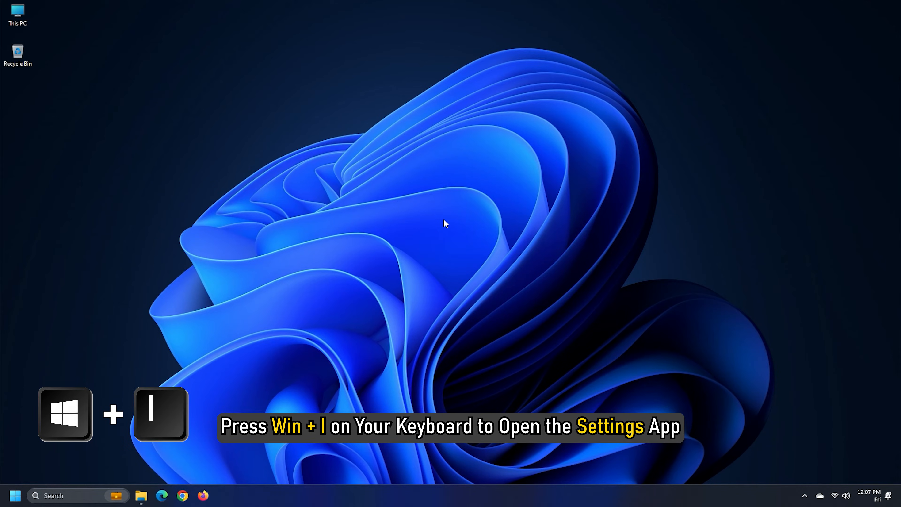
Step: Go to Windows Update in Settings and run Check for updates
key(Win+I)
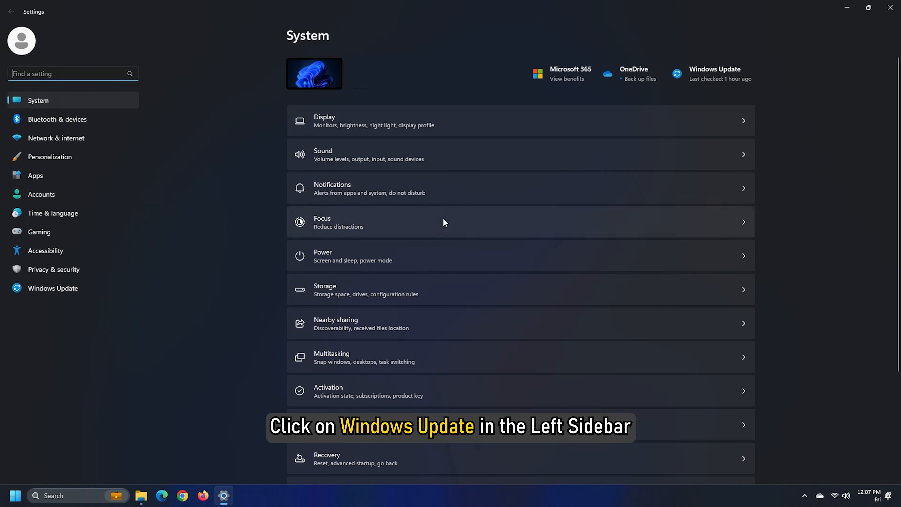
click(52, 289)
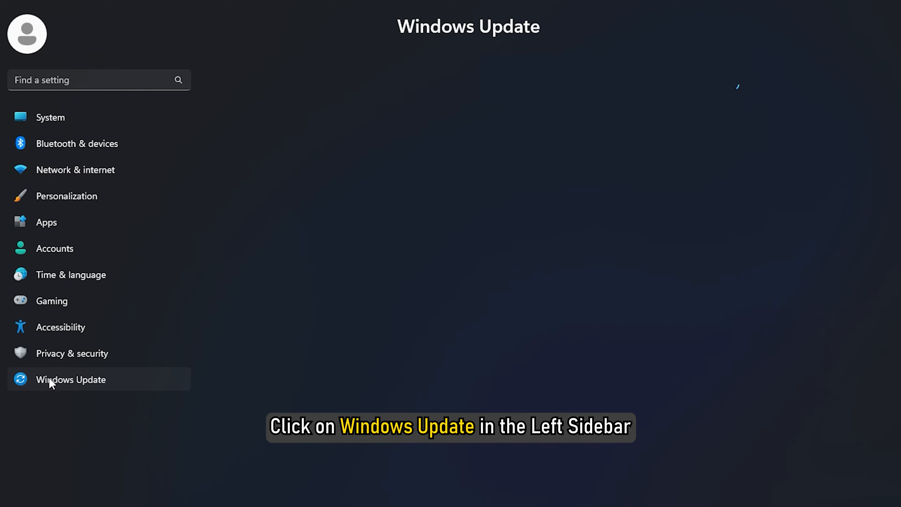
click(51, 380)
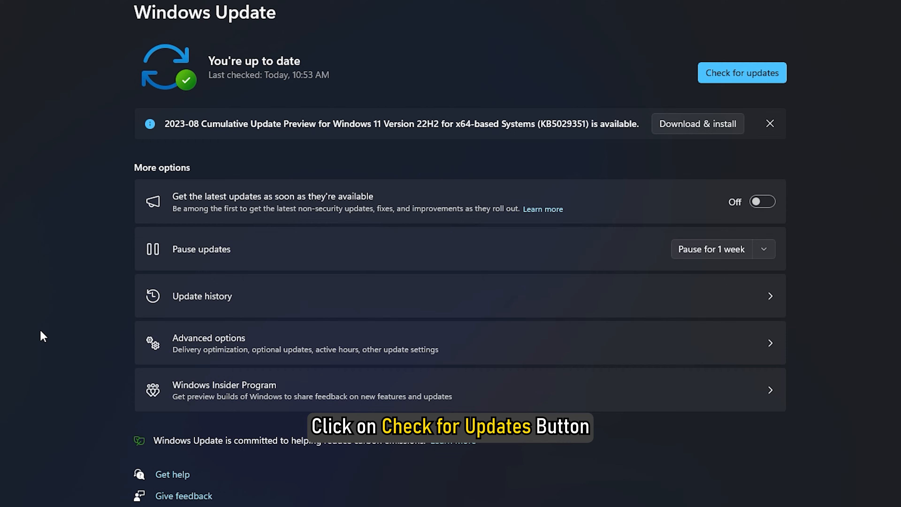
click(742, 73)
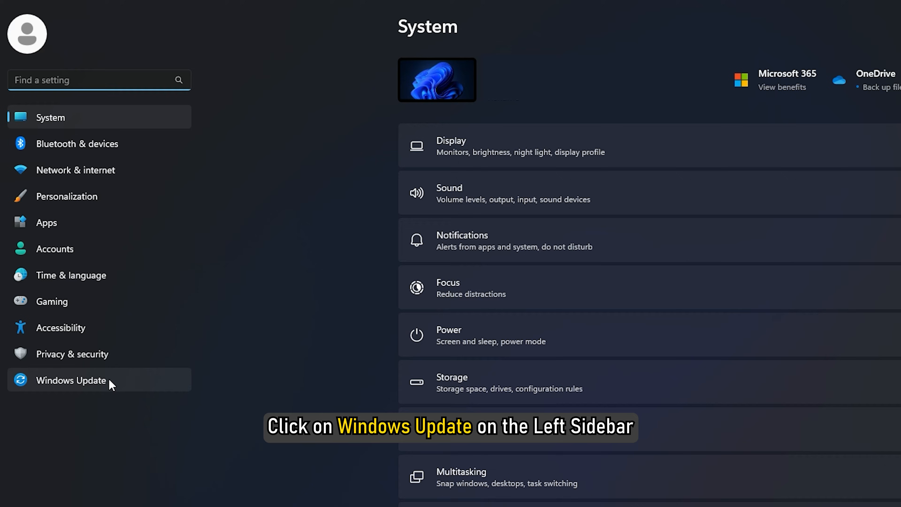
Step: From Update history, review the five updates listed under Uninstall updates, then close Settings
click(71, 381)
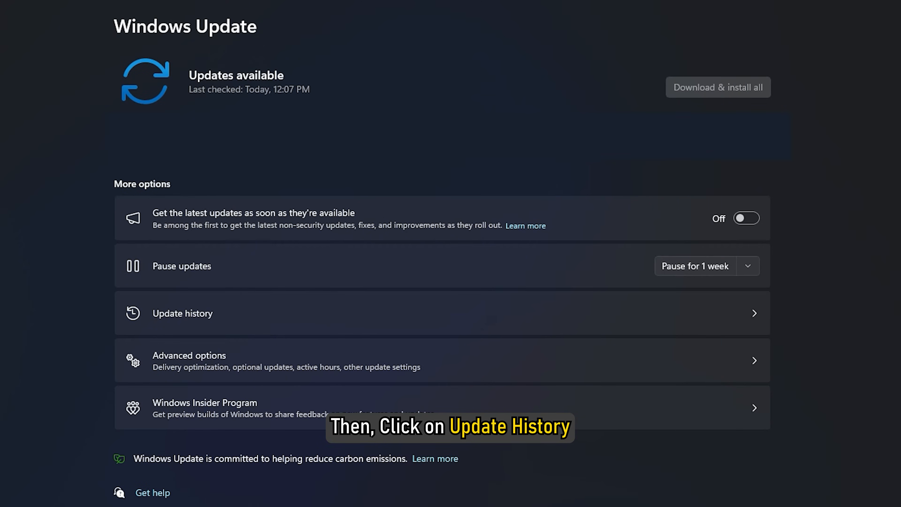
click(182, 313)
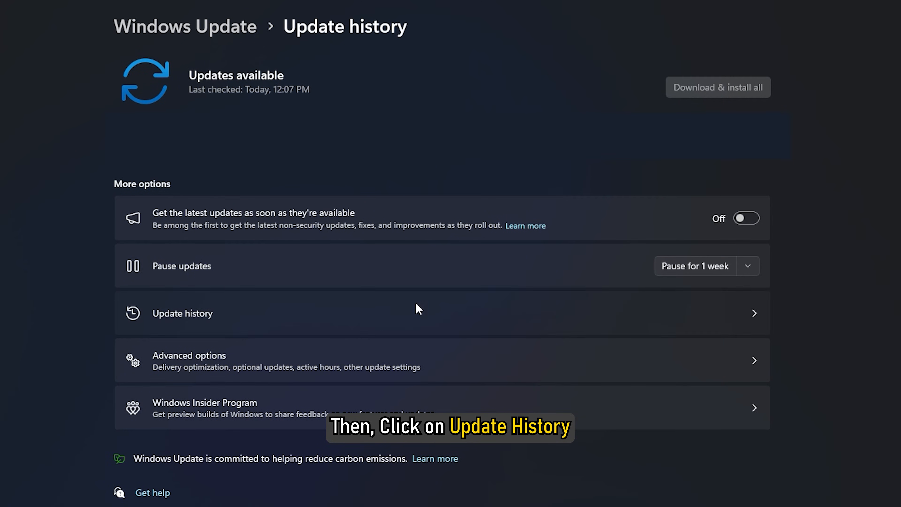
click(182, 314)
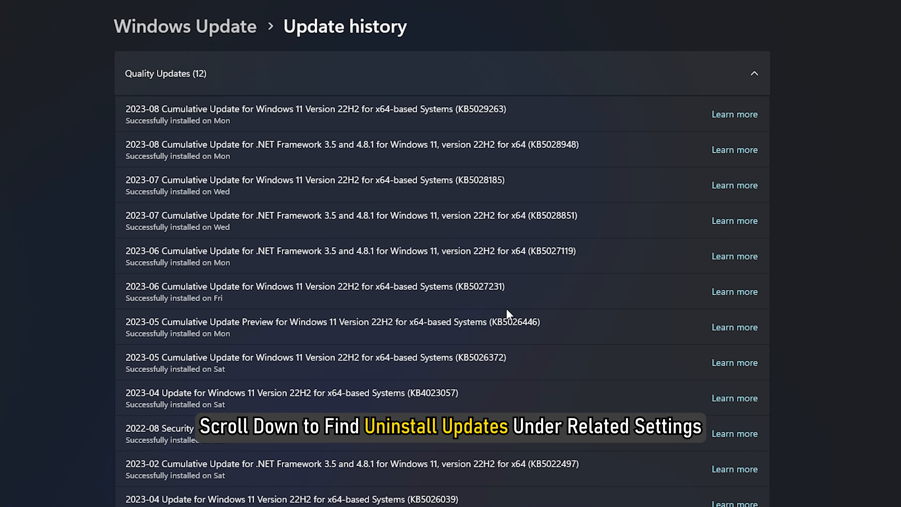
scroll(down, 3)
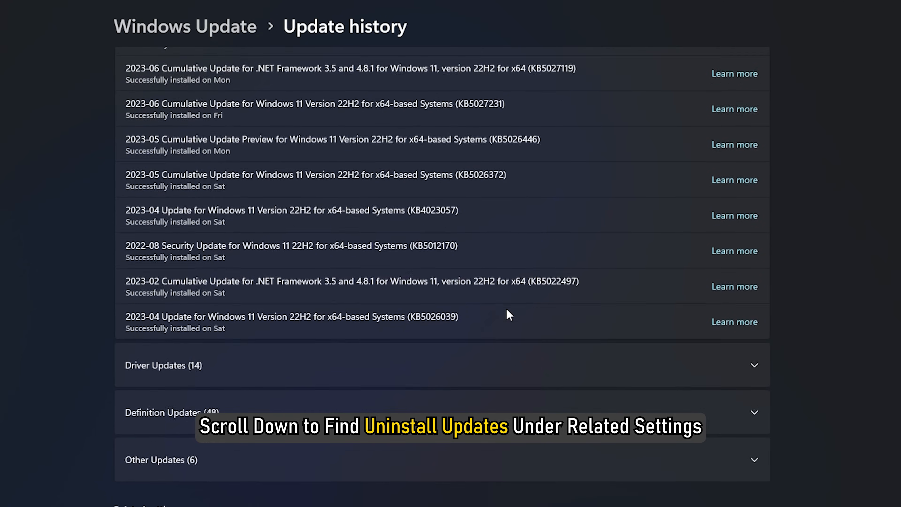
scroll(down, 3)
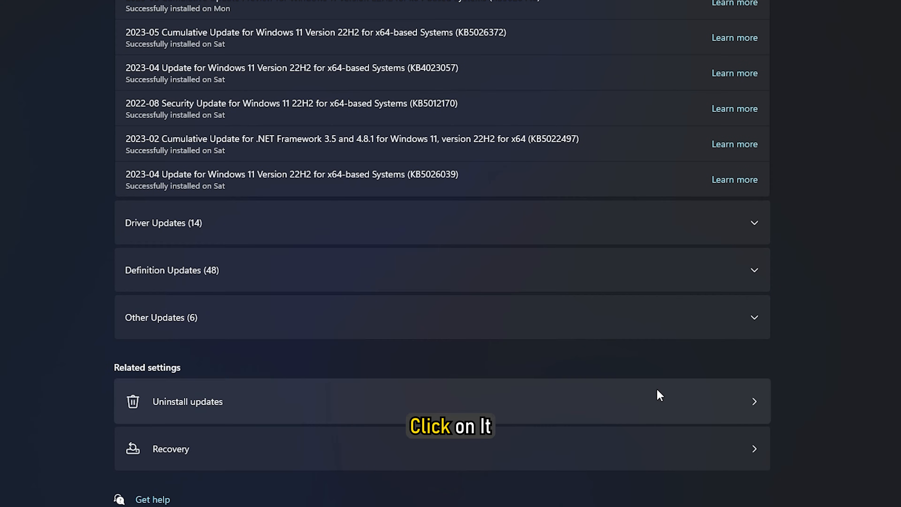
click(188, 402)
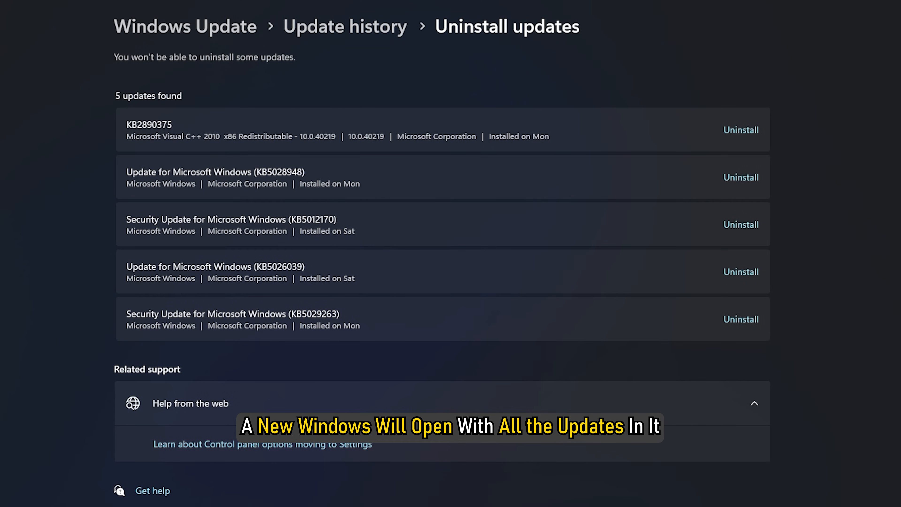
click(741, 320)
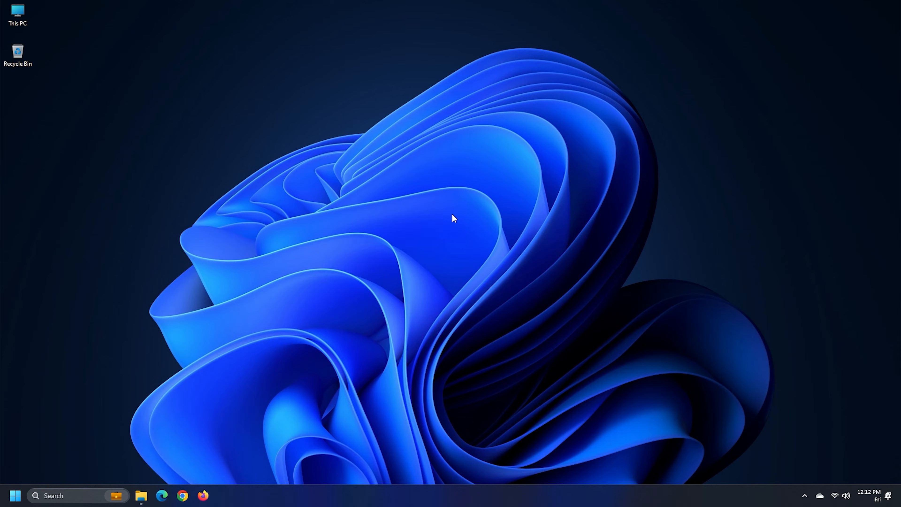
Step: Launch System Restore by running rstrui from the Win+R Run dialog
key(Win+r)
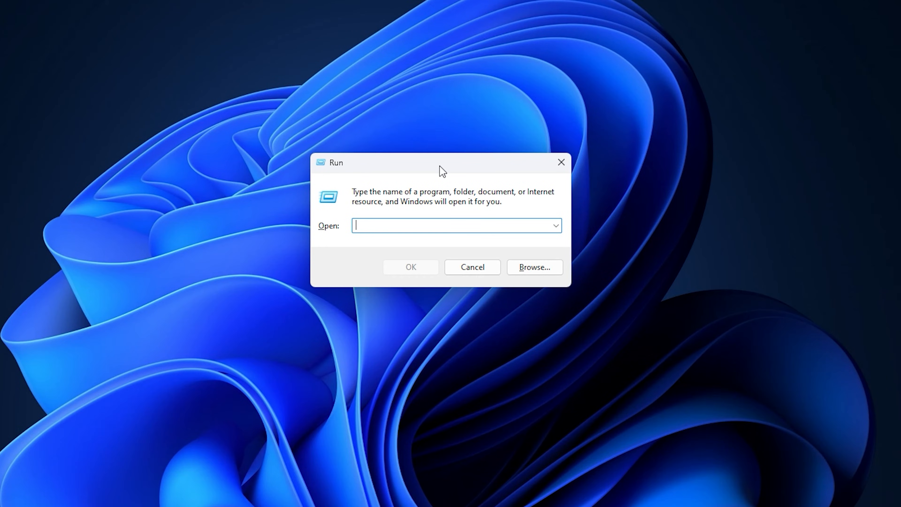
text(r)
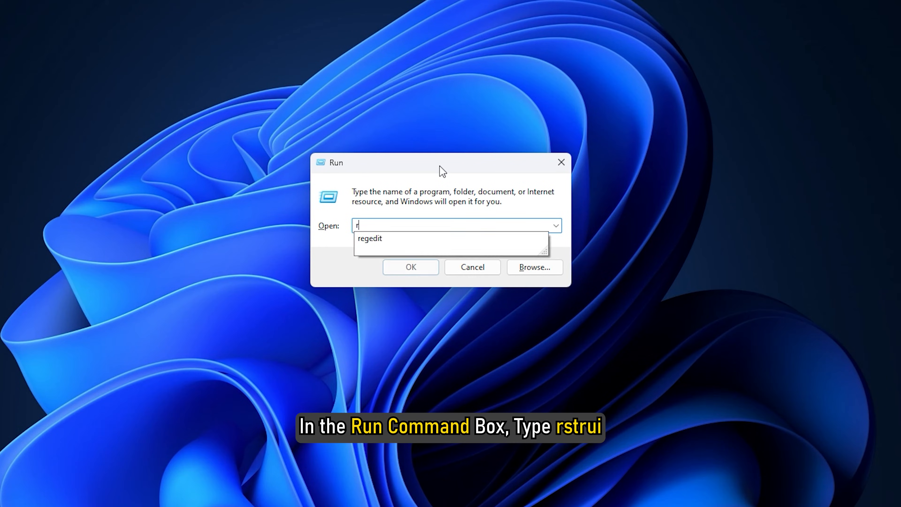
text(rstrui)
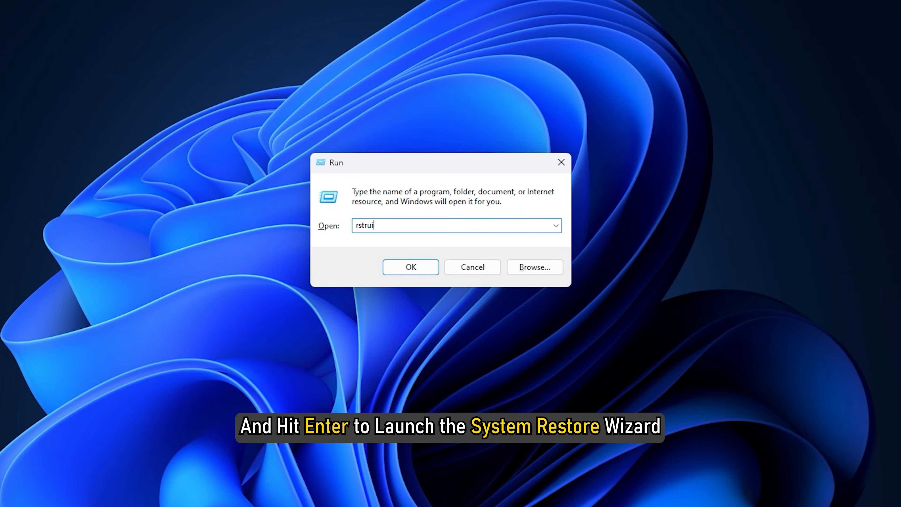
key(Enter)
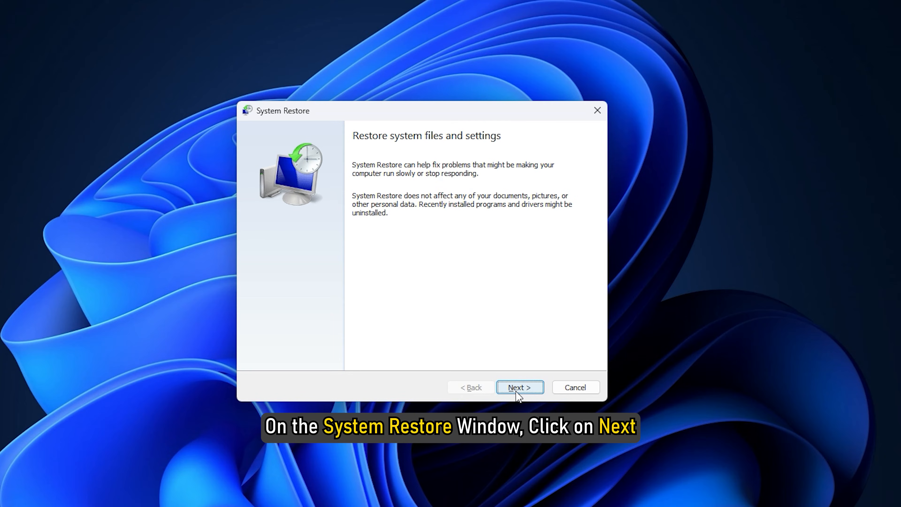
Step: Choose the Mon 12:24:10 PM Windows Update restore point and start the restore with Finish
click(520, 388)
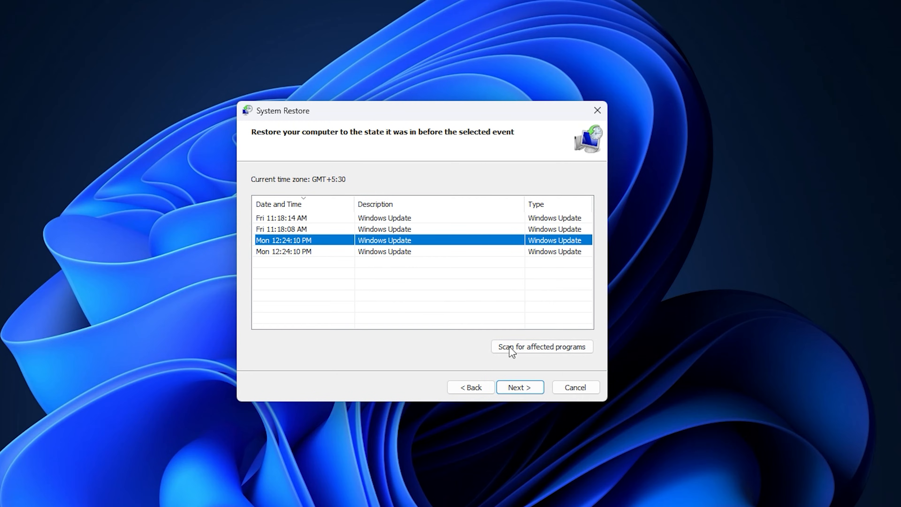
click(520, 387)
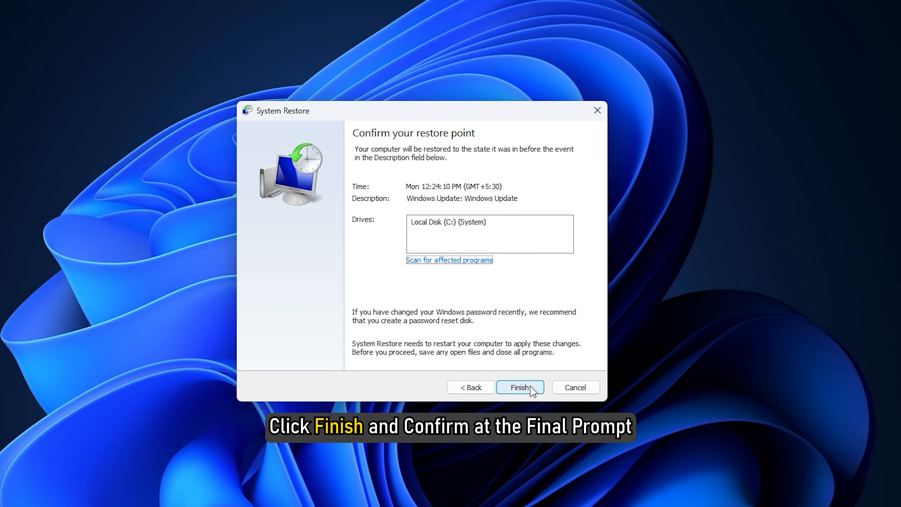
click(521, 387)
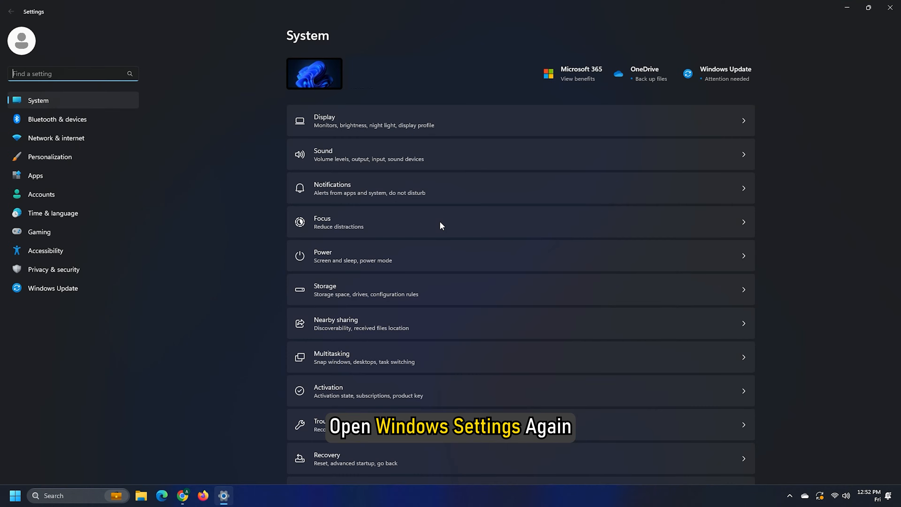
Step: Scroll the System page down and go into the Recovery settings
scroll(down, 3)
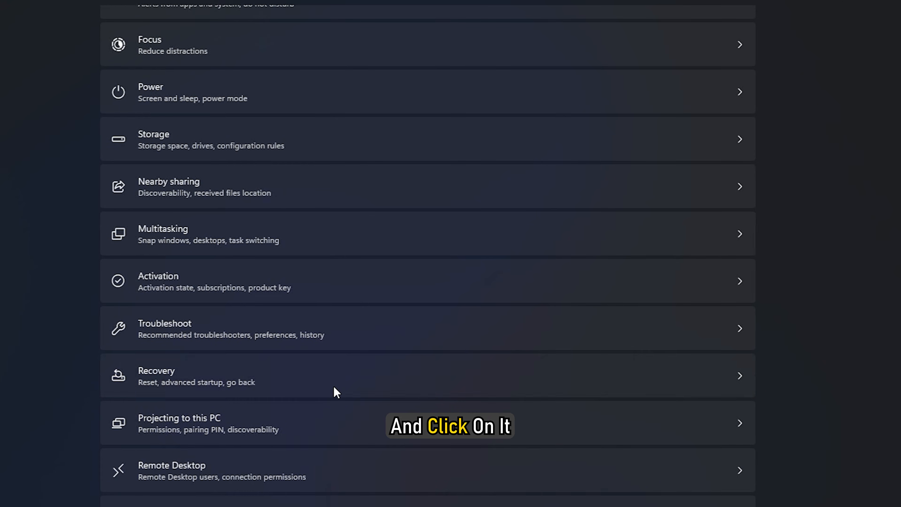
click(160, 375)
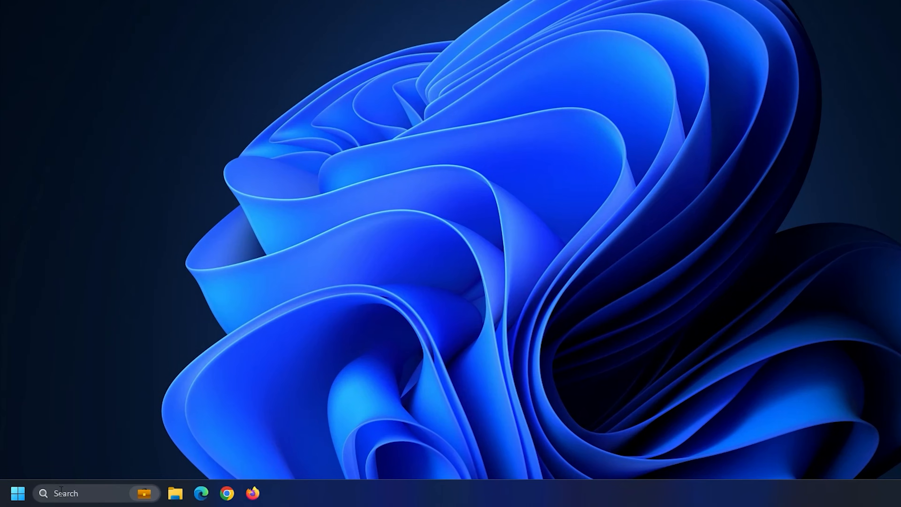
Step: Search Start for cmd and launch Command Prompt as administrator
text(cmd)
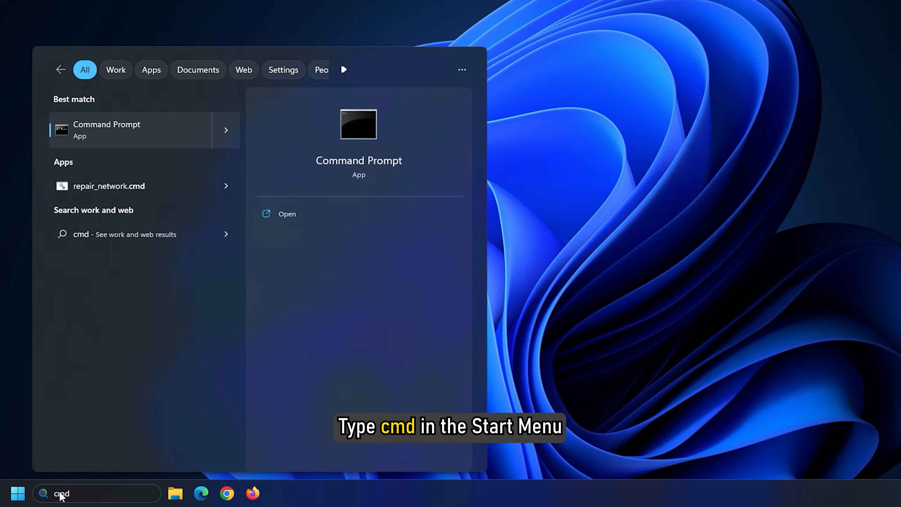
right_click(106, 129)
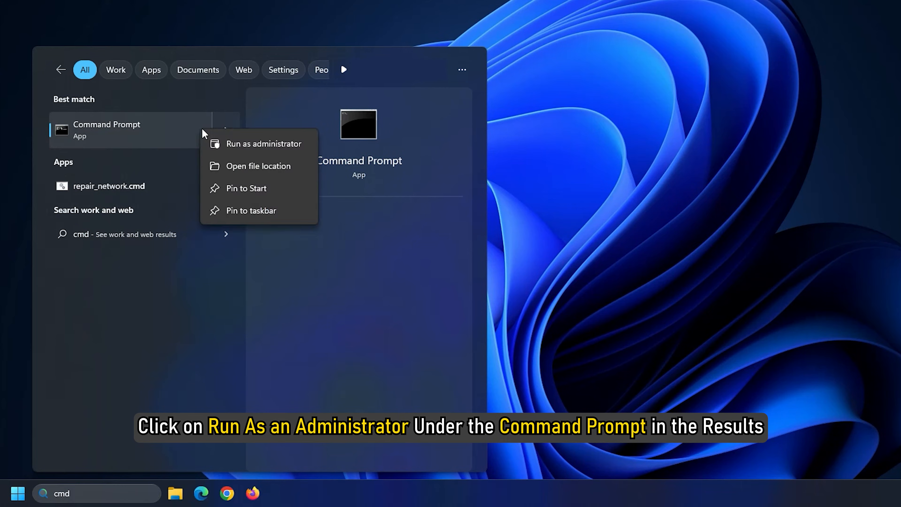
mouse_move(260, 151)
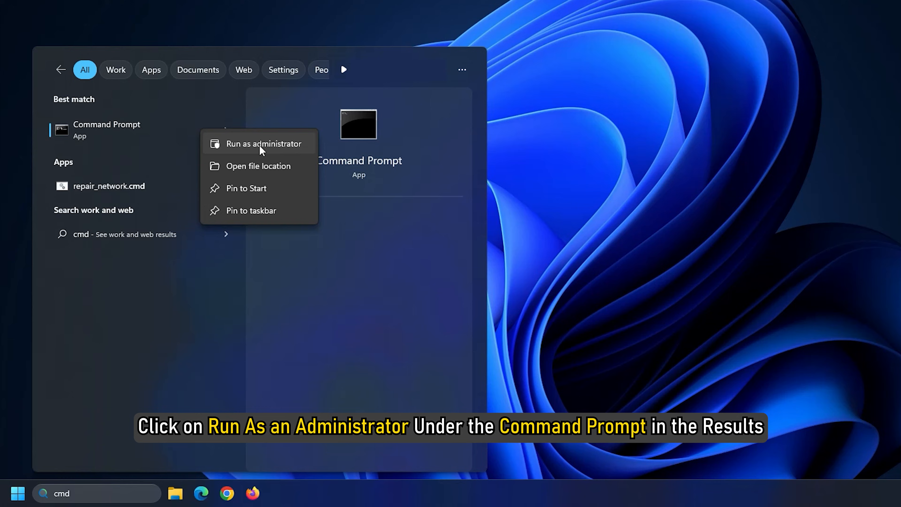
click(264, 144)
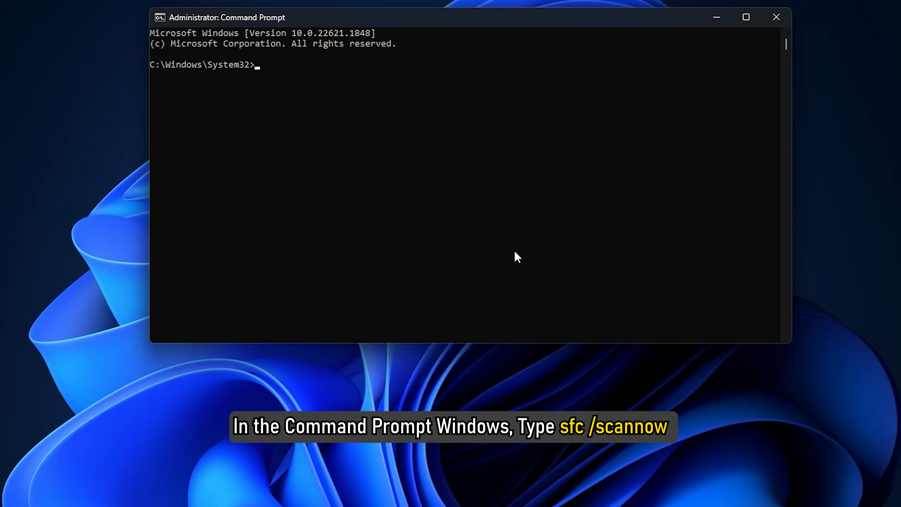
Step: Enter sfc /scannow at the elevated prompt to check system files
text(sfc)
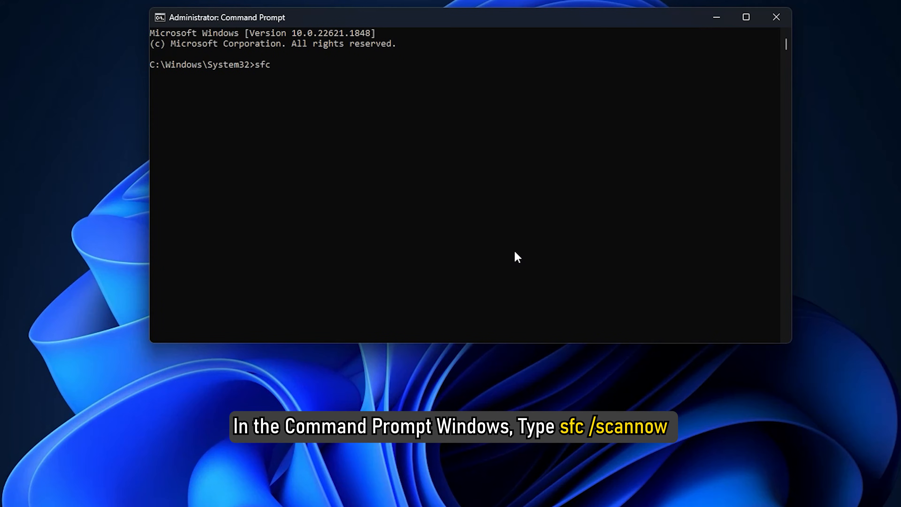
text(/scannow)
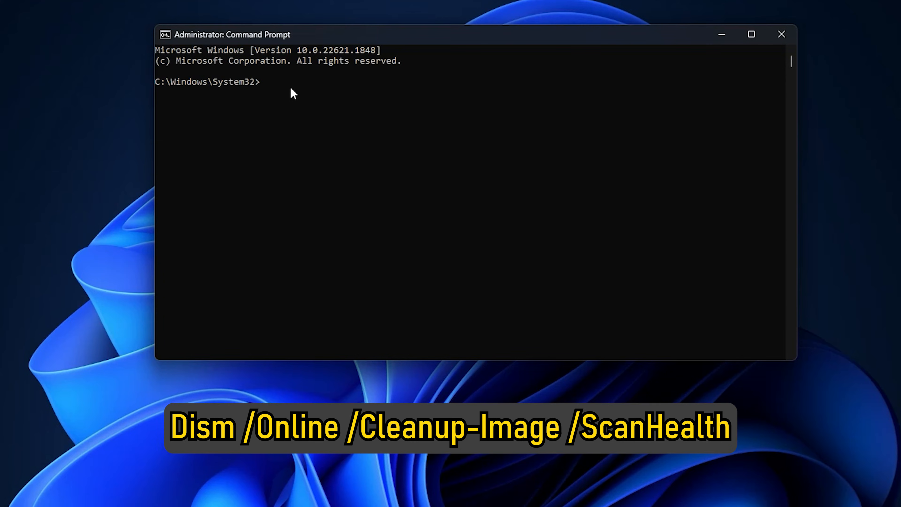
Step: Run Dism /Online /Cleanup-Image ScanHealth and CheckHealth, then enter the /RestoreHealth repair command
text(Dism /online /Cleanup-image /sca)
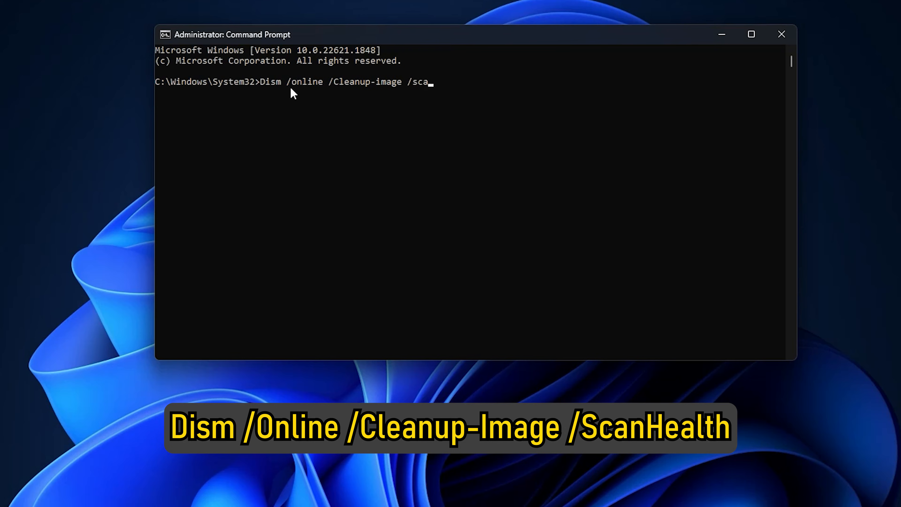
key(Enter)
text(dism)
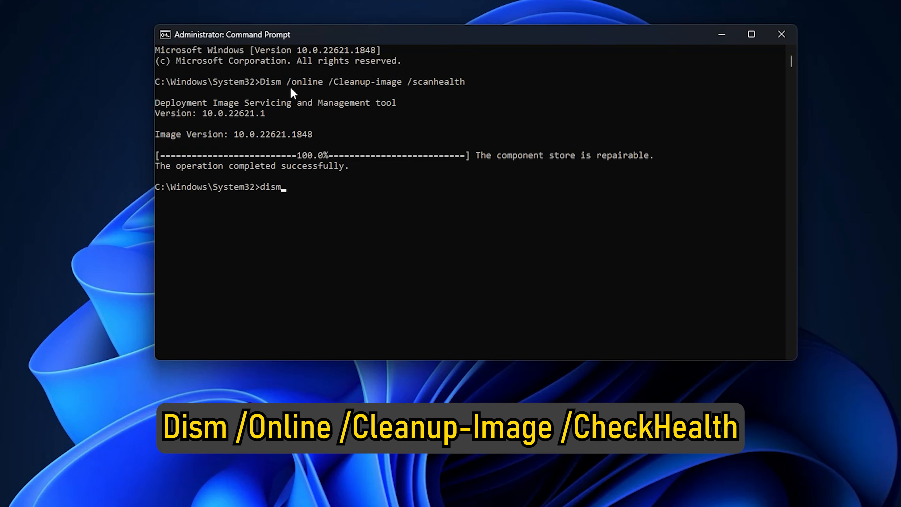
text(/online /cleanup-image /checkhealth)
text(dism /online /)
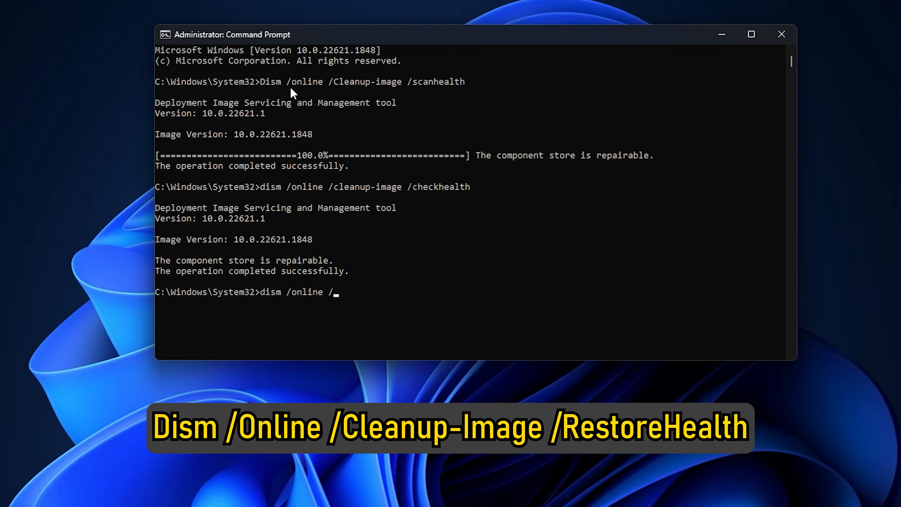
text(cleanup-image)
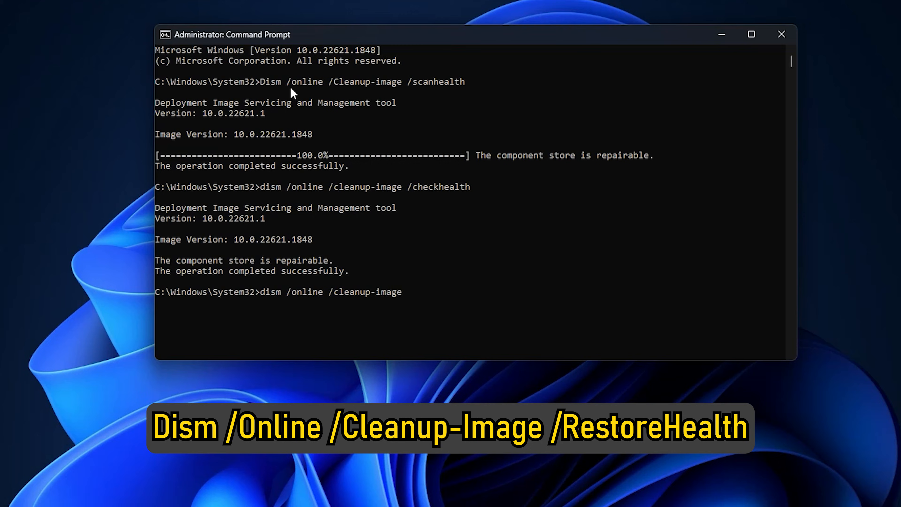
text(/restorehealth)
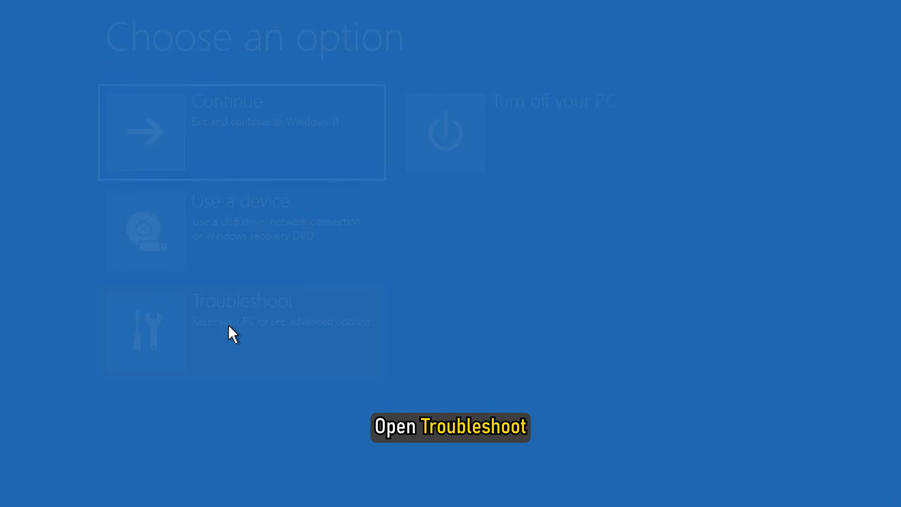
Step: Navigate Troubleshoot > Advanced options and launch the recovery Command Prompt
click(230, 335)
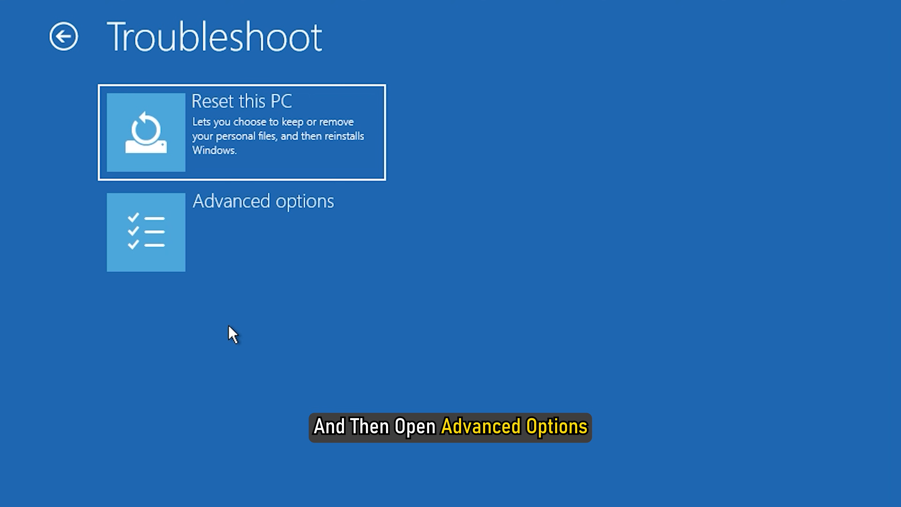
click(146, 232)
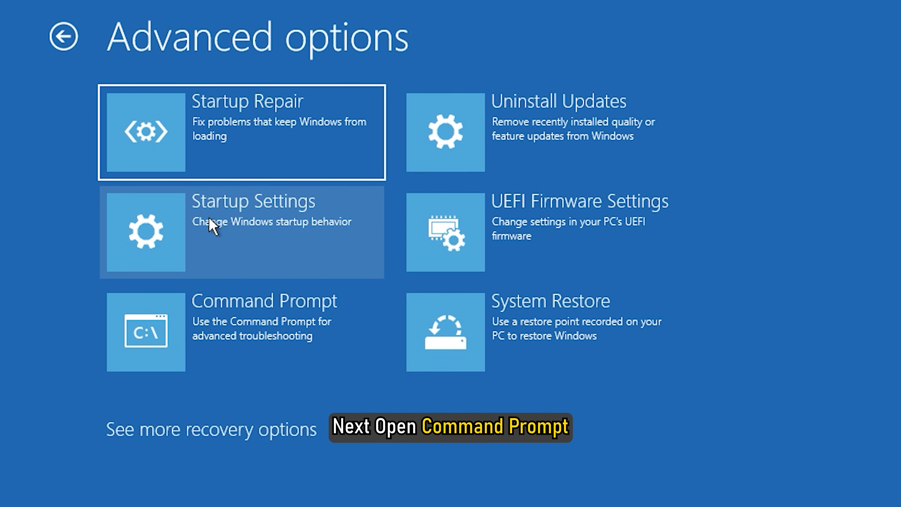
click(145, 333)
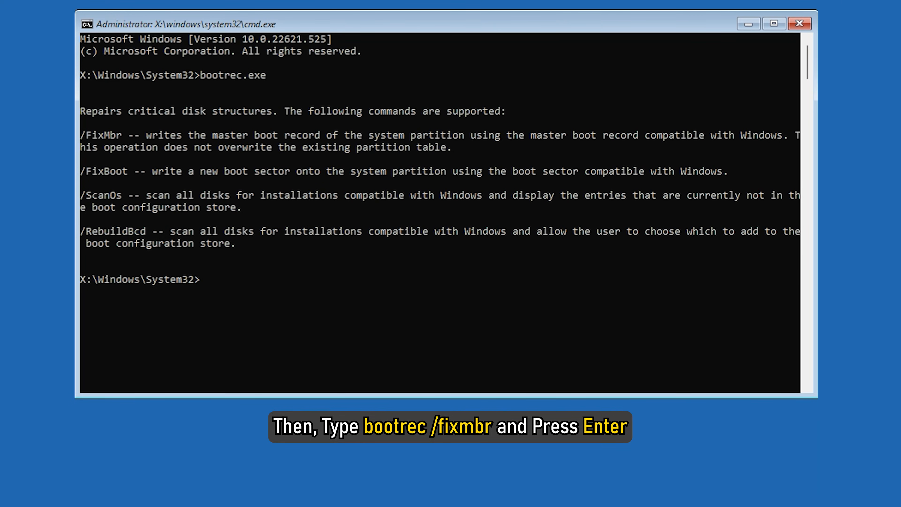
Step: Run bootrec /fixmbr, bootrec /fixboot and bootrec /rebuildbcd to repair the boot records
text(bootrec /fix)
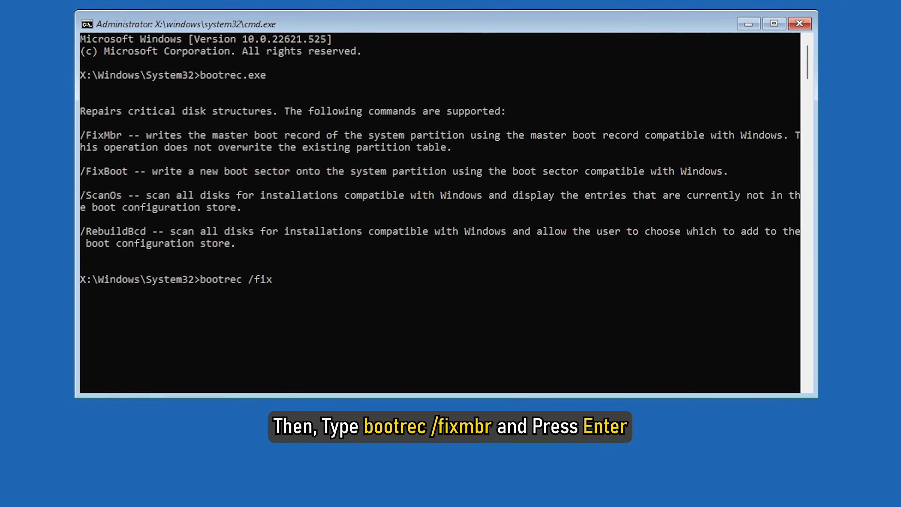
text(mbr)
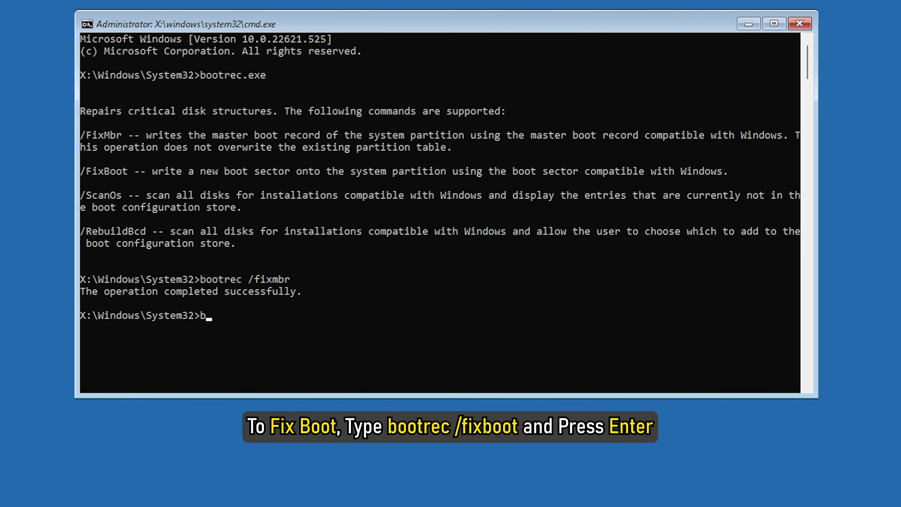
text(ootrec /fix)
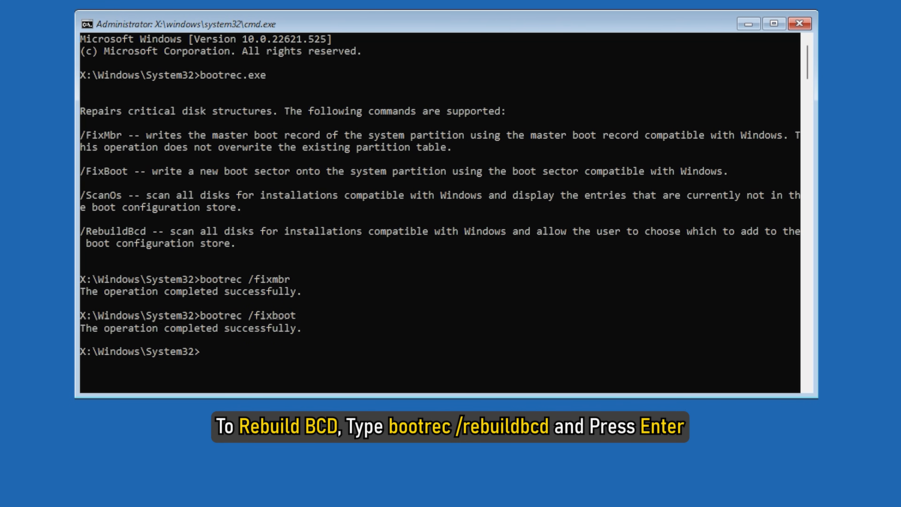
text(bootrec /r)
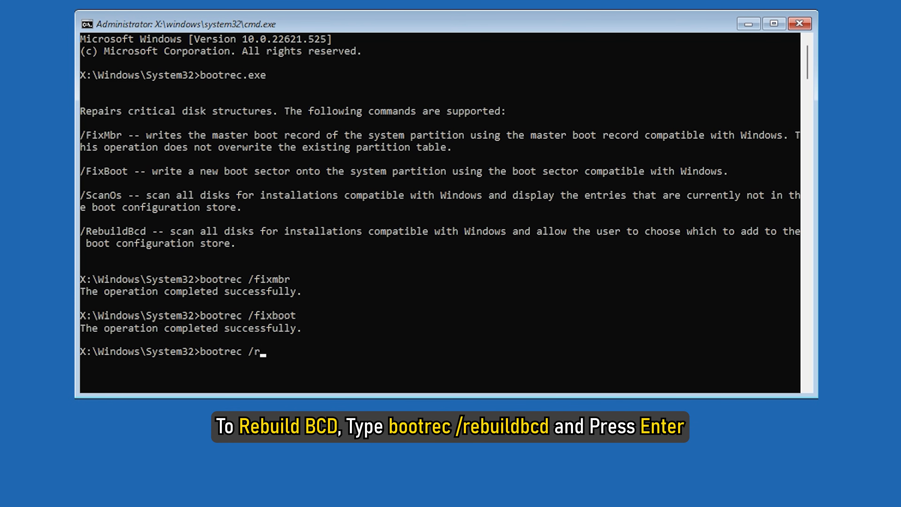
text(ebuildbcd)
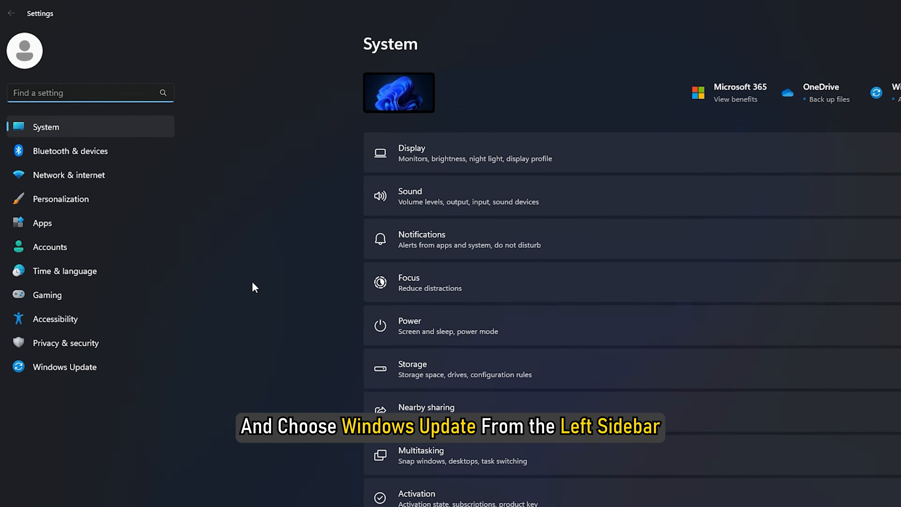
Step: Go to System > Recovery and start Reset this PC, offering Keep my files or Remove everything
click(65, 367)
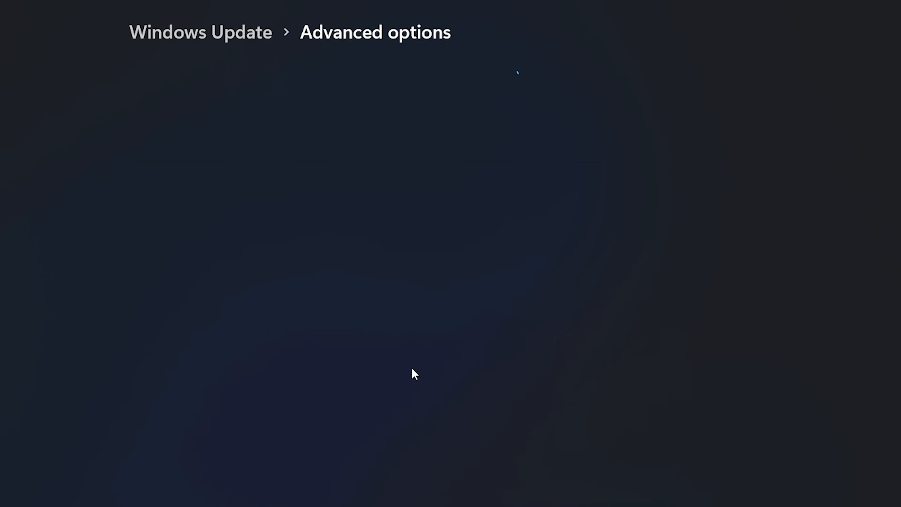
scroll(down, 3)
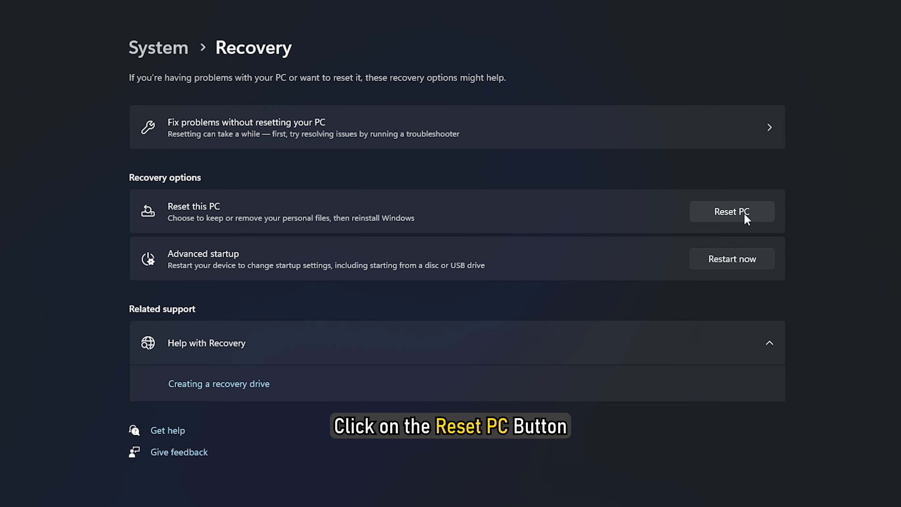
click(733, 211)
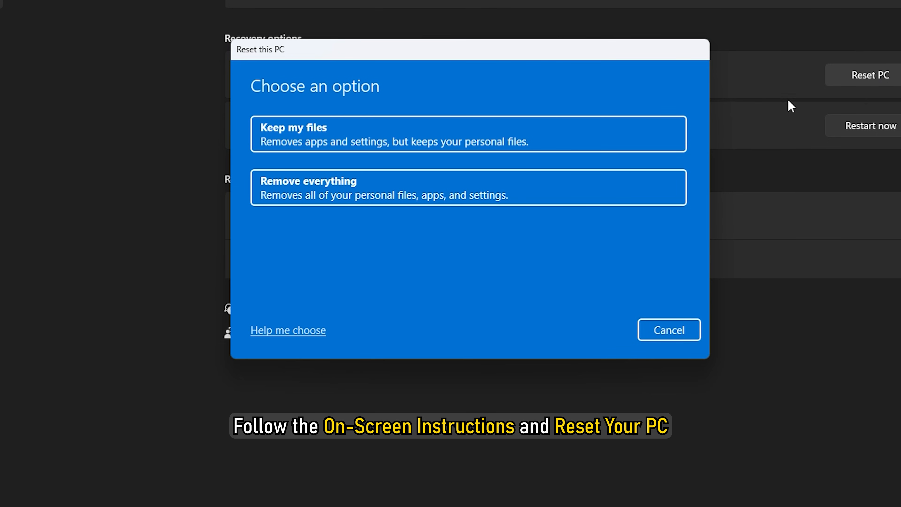
mouse_move(550, 142)
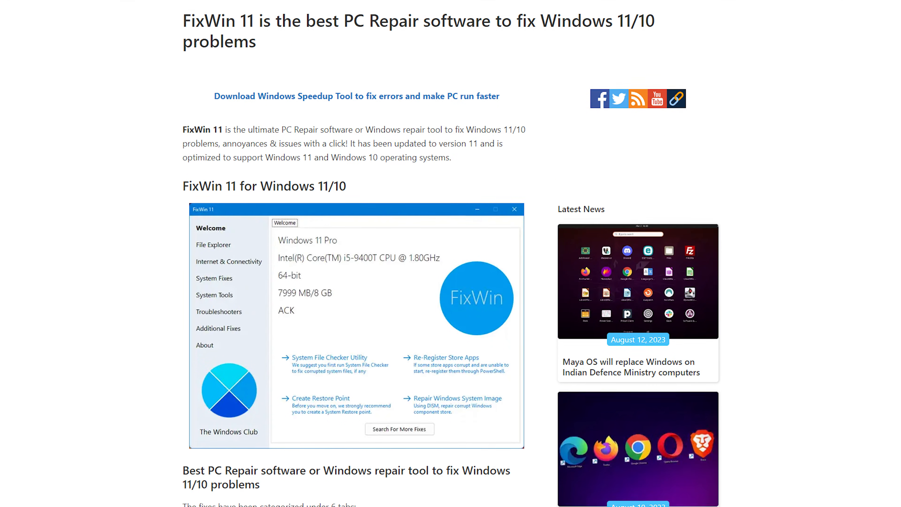
Step: Scroll the FixWin 11 article down to its How to repair Windows 11 problems section
scroll(down, 3)
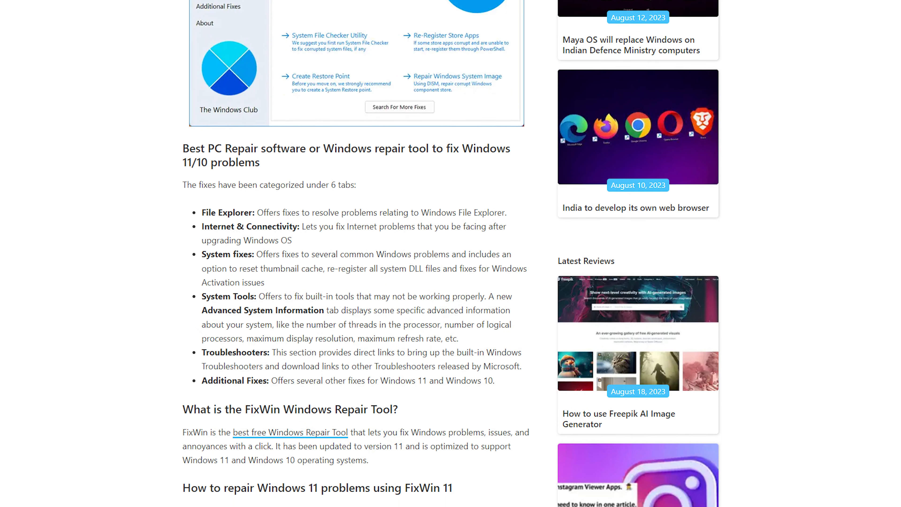
scroll(down, 3)
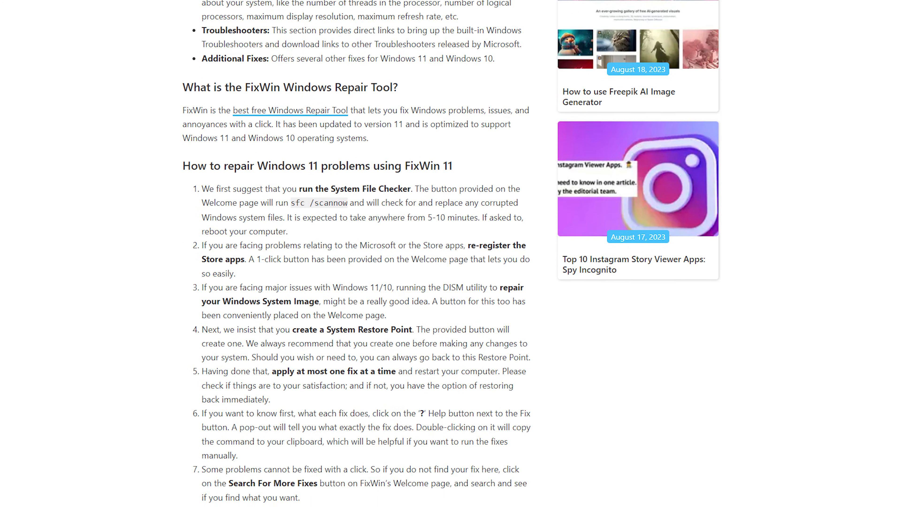